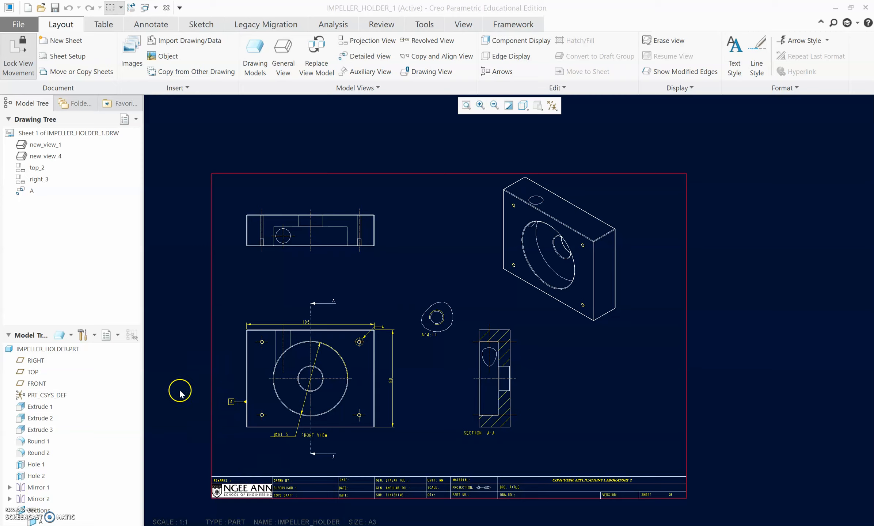
mouse_move(171, 383)
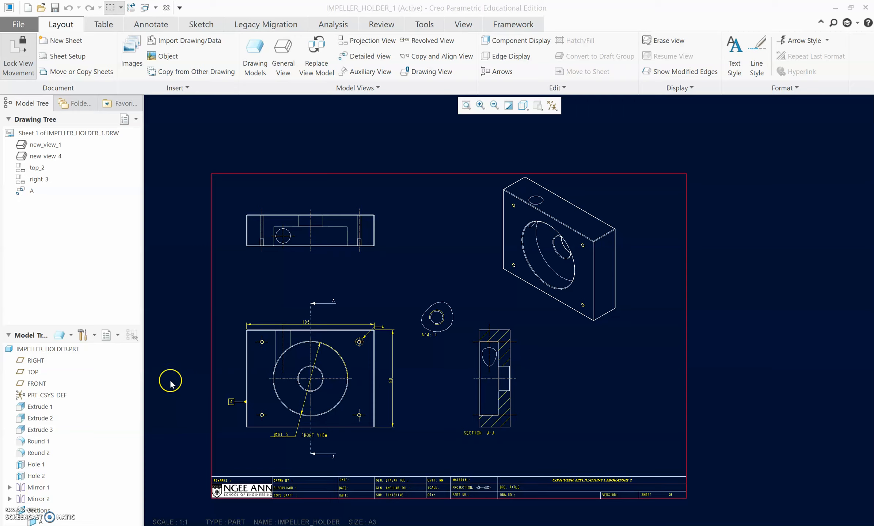
mouse_move(207, 386)
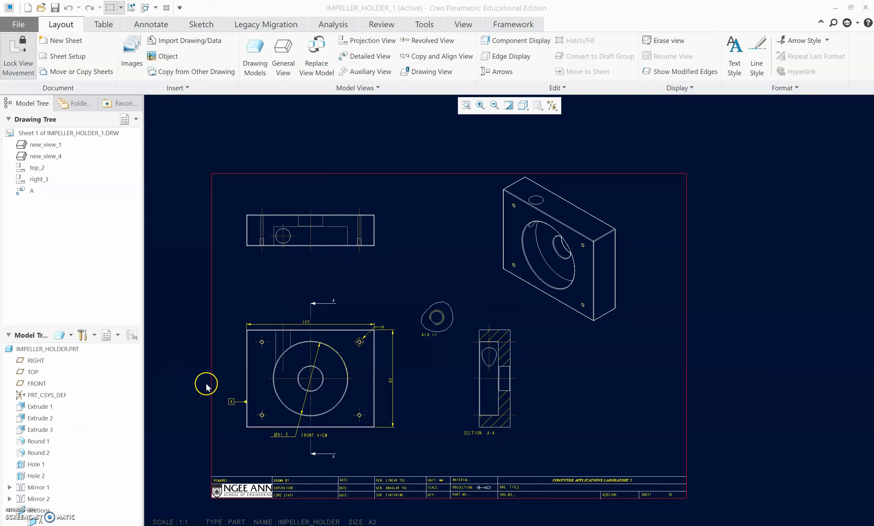
mouse_move(18, 24)
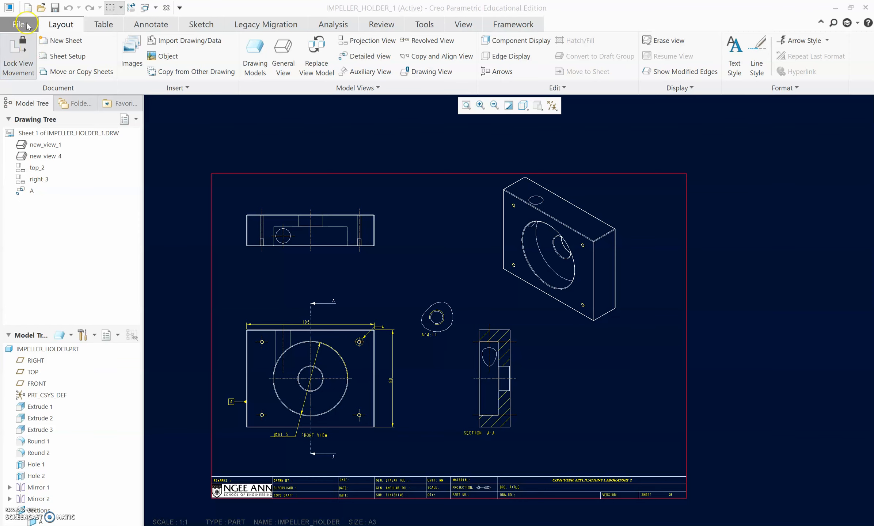
Save a copy of the drawing as PDF type, dismissing the duplicate file name warning
left_click(19, 24)
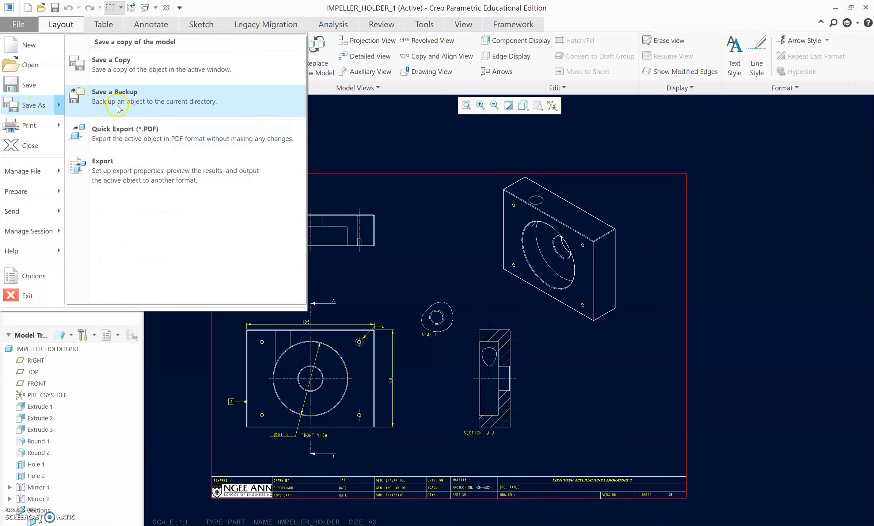
left_click(111, 60)
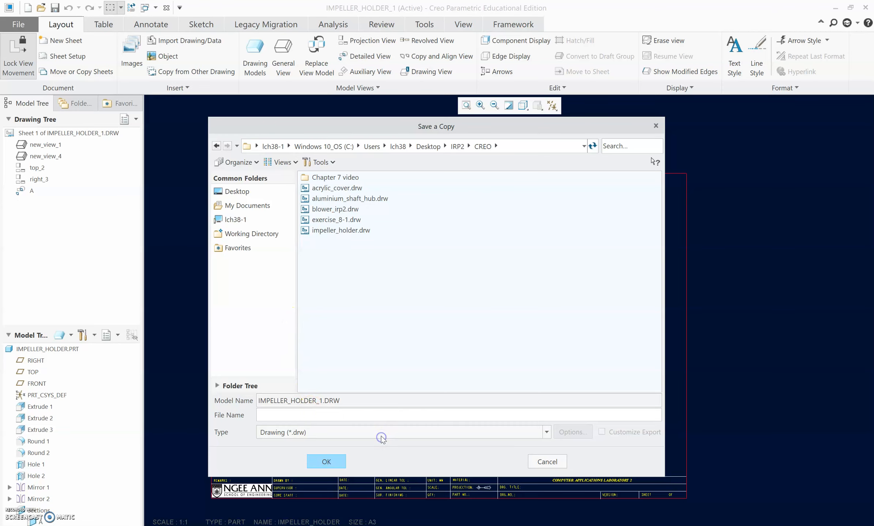
left_click(545, 432)
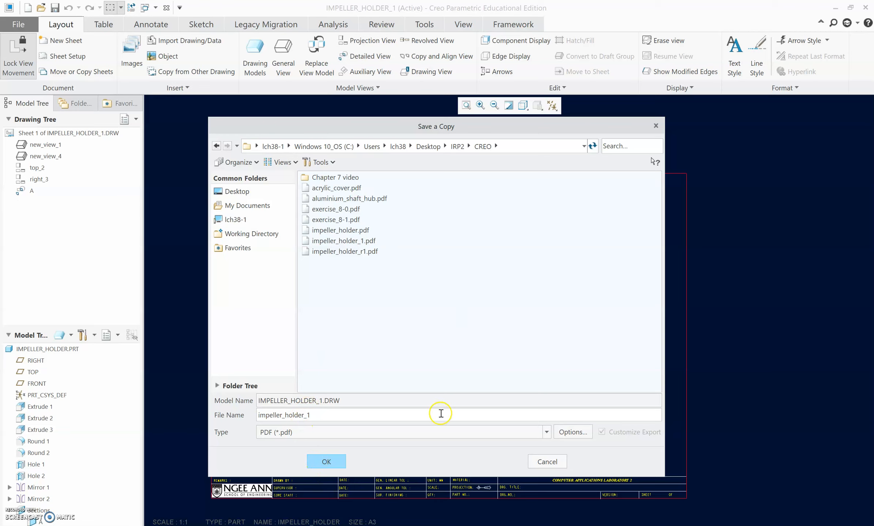
left_click(326, 461)
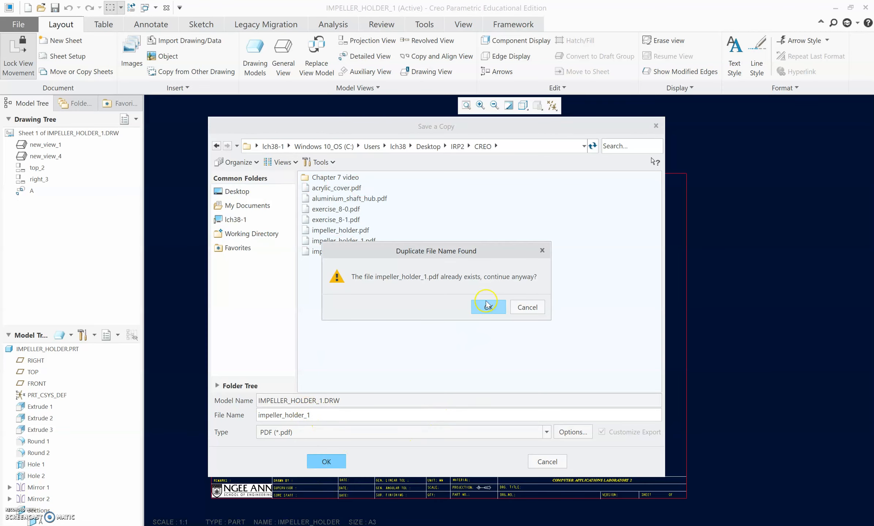
left_click(488, 307)
type("2")
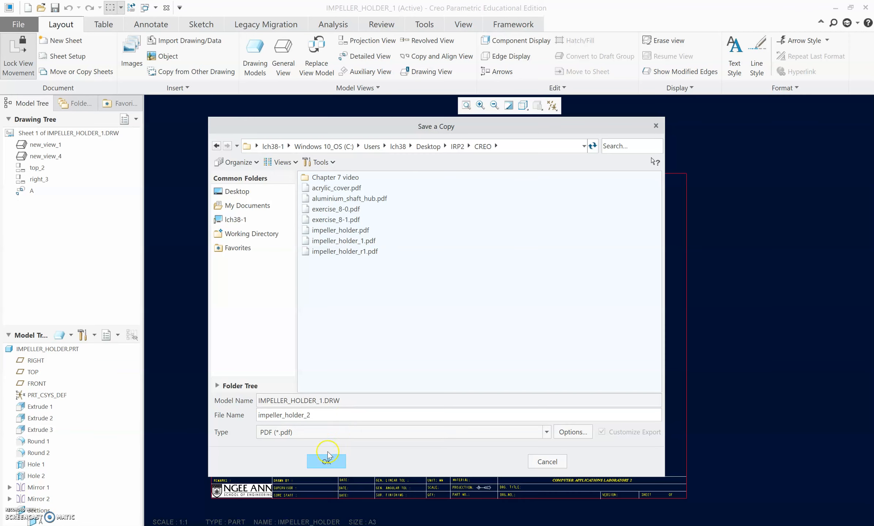
Name the copy impeller_holder_2 and export it with Monochrome colour
left_click(325, 461)
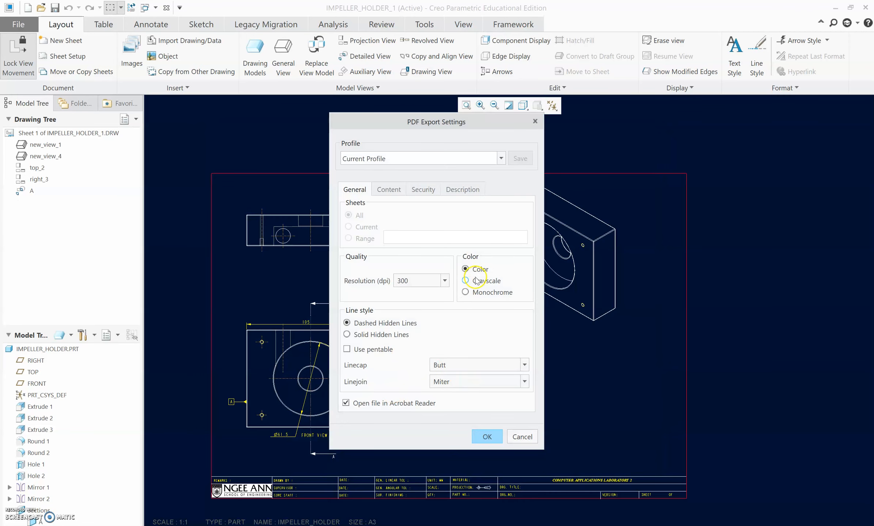
left_click(466, 281)
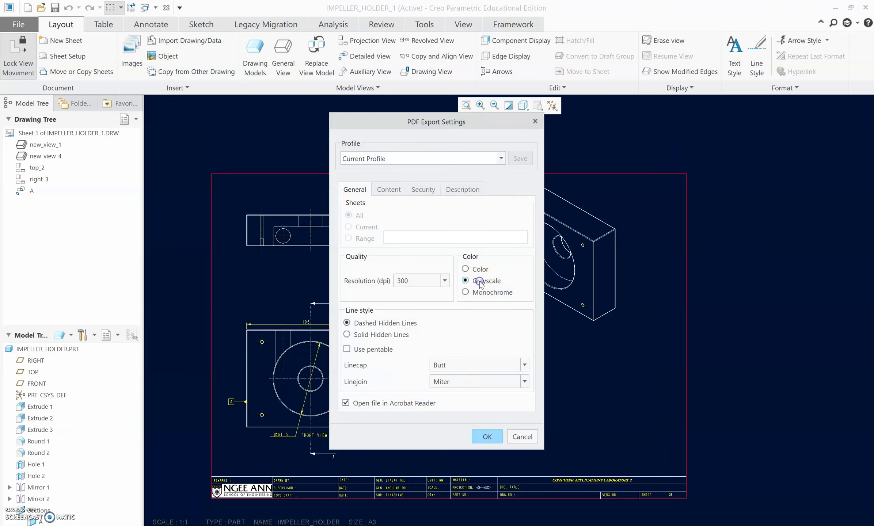
left_click(466, 292)
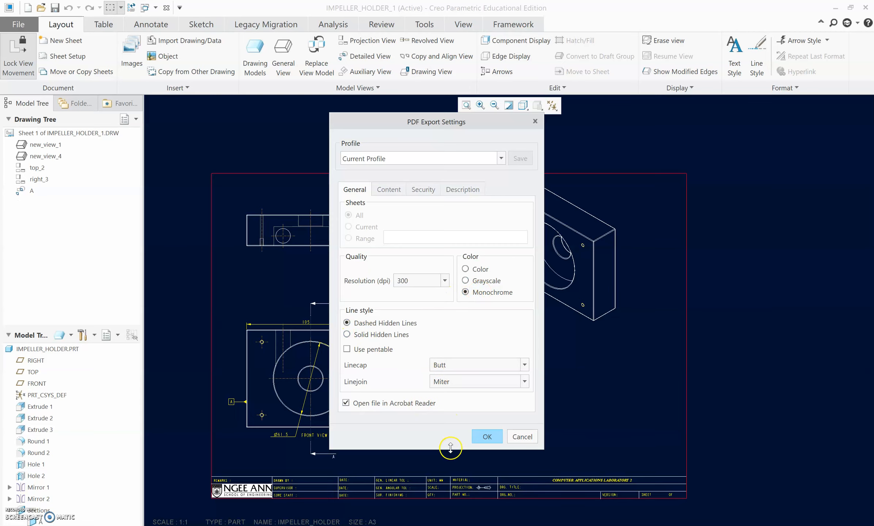
left_click(485, 436)
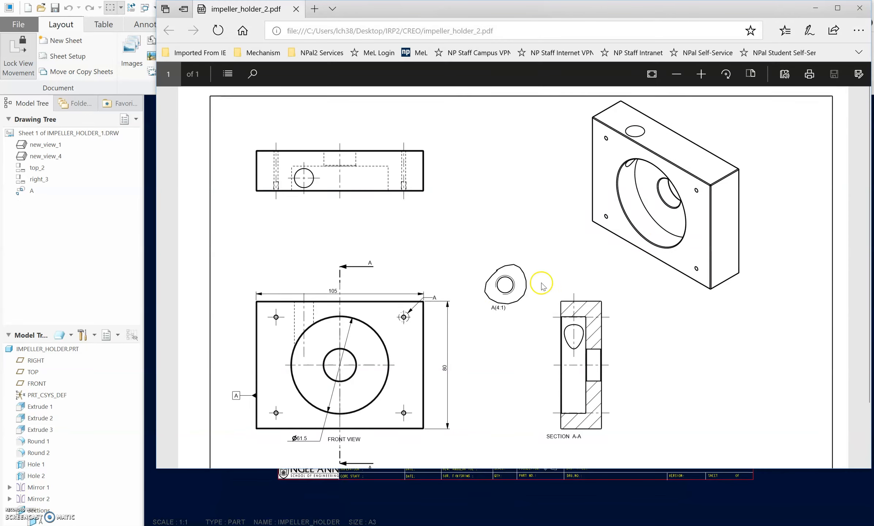
mouse_move(561, 382)
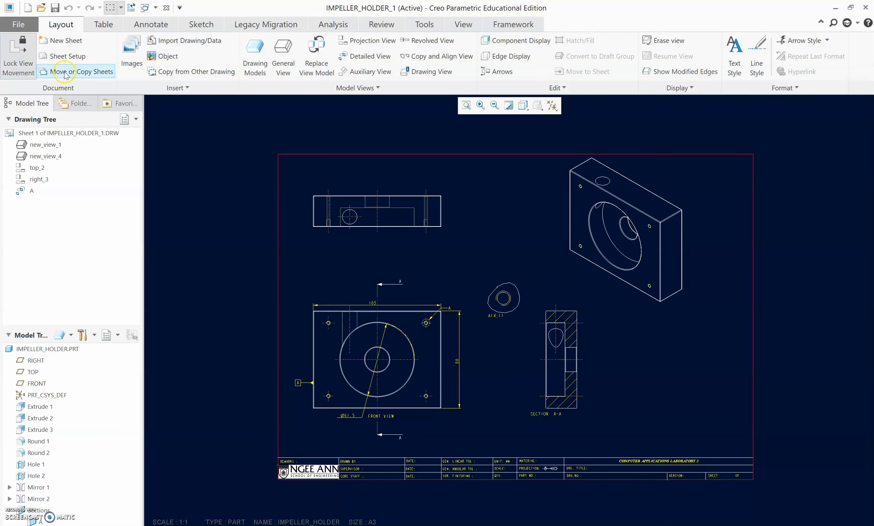
Quick Export the drawing to PDF from the Save As menu
left_click(18, 24)
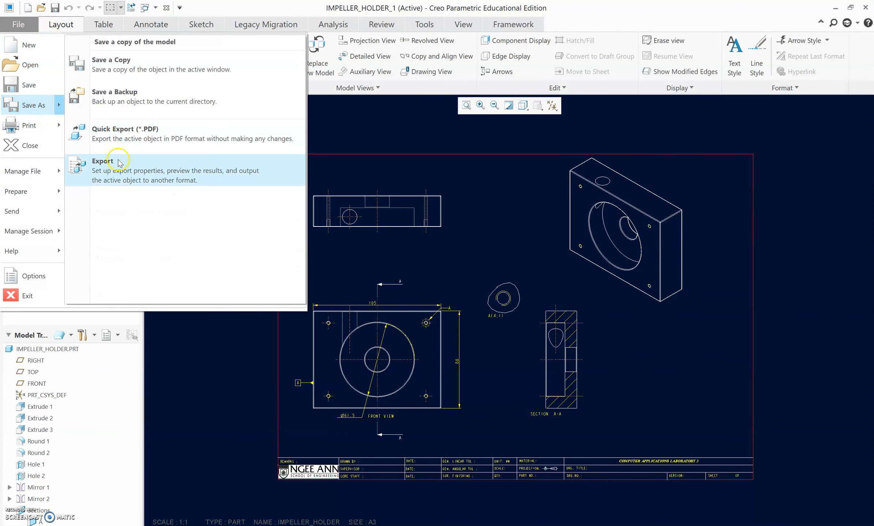
mouse_move(123, 148)
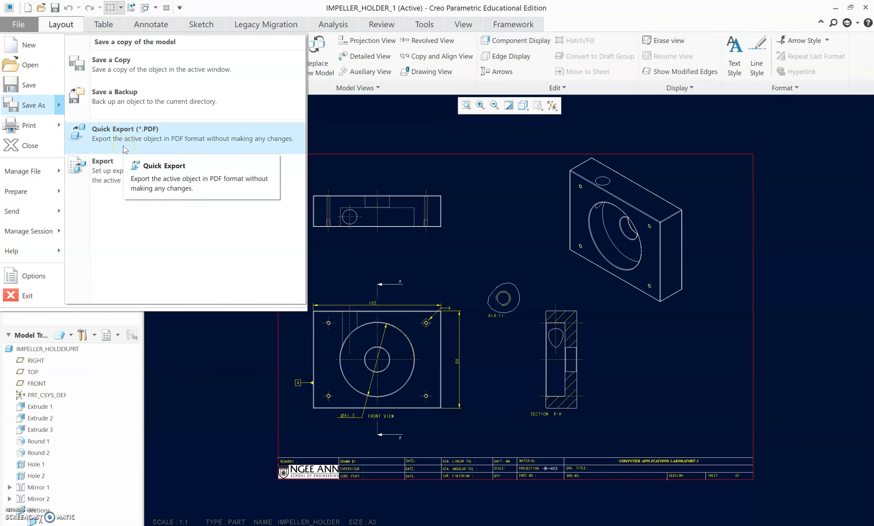
left_click(125, 133)
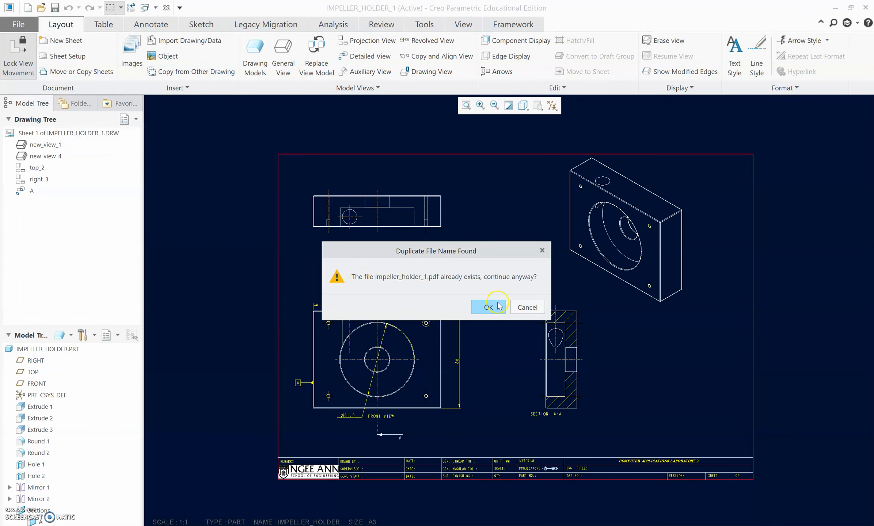
Overwrite impeller_holder_1.pdf and close the exported PDF preview in Edge
left_click(487, 307)
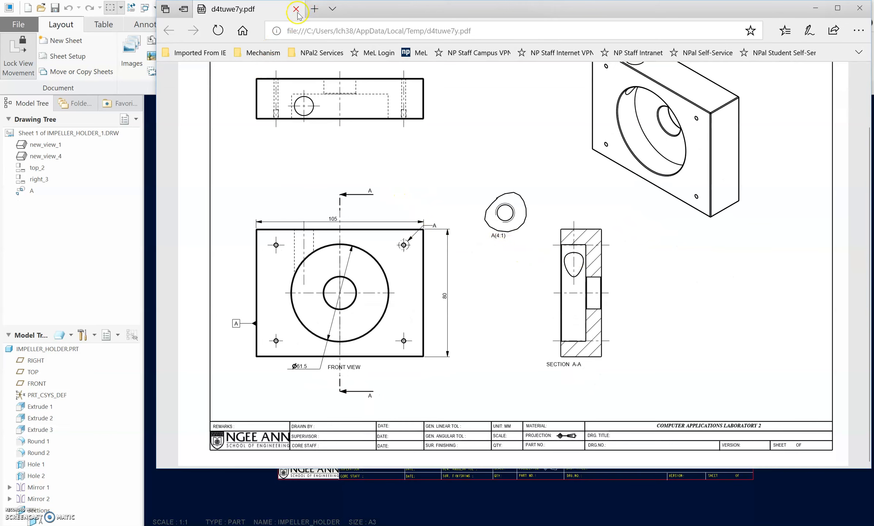
left_click(296, 9)
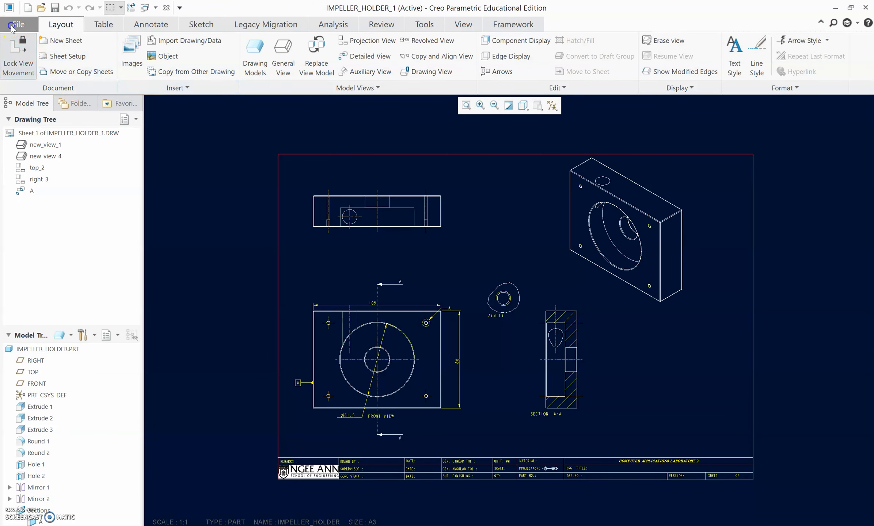
Export the drawing as PDF through Export Setup, named impeller_holder_3
left_click(18, 24)
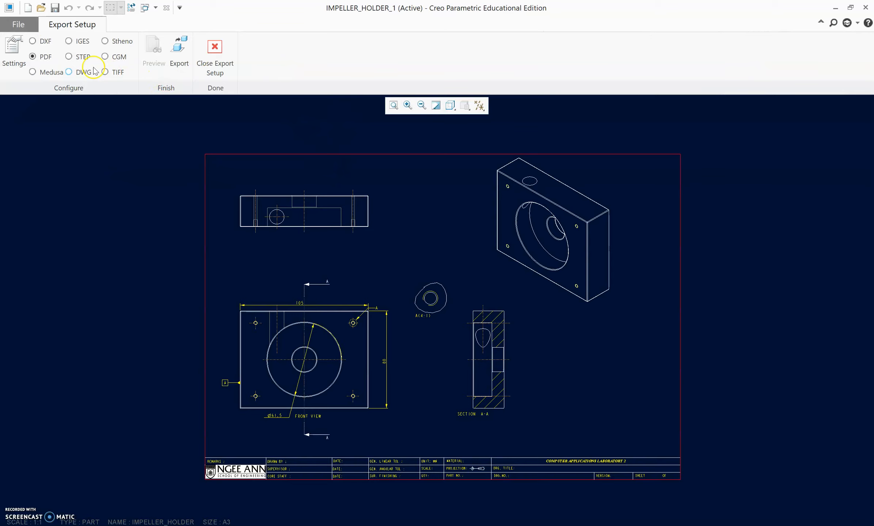
left_click(32, 40)
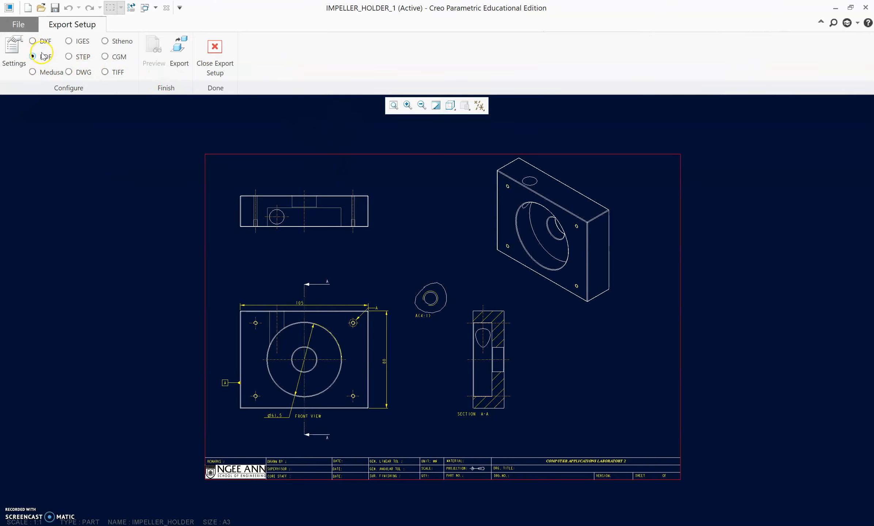
left_click(33, 56)
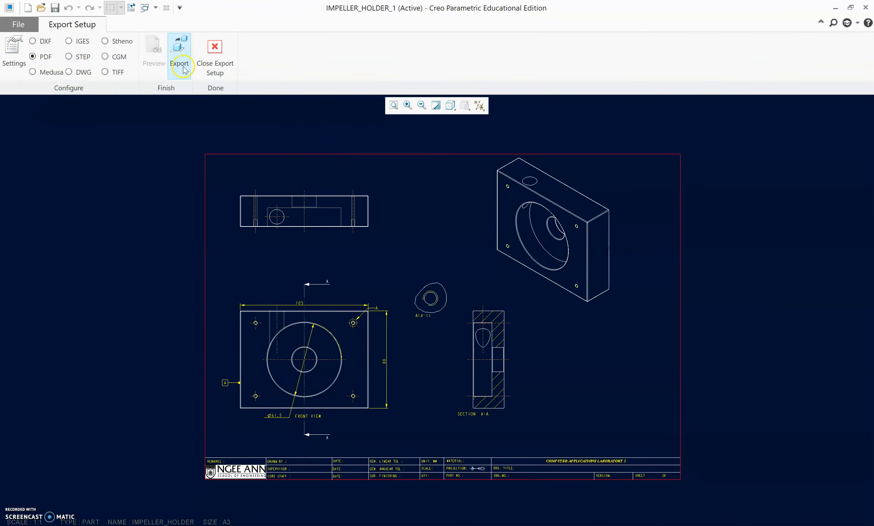
left_click(179, 53)
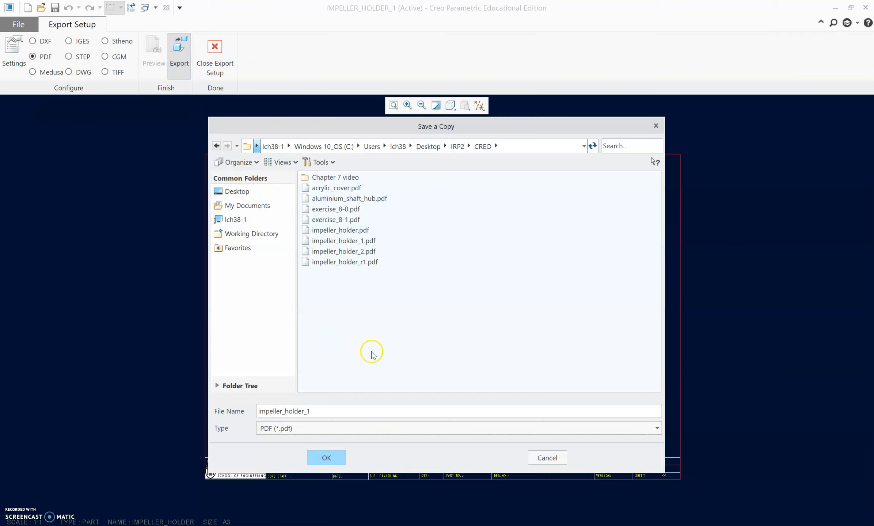
mouse_move(336, 402)
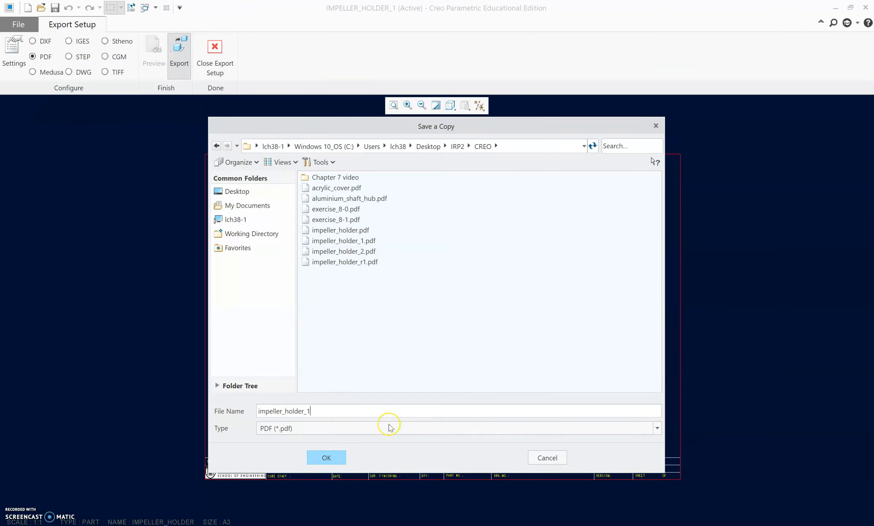
type("impeller_holder_3")
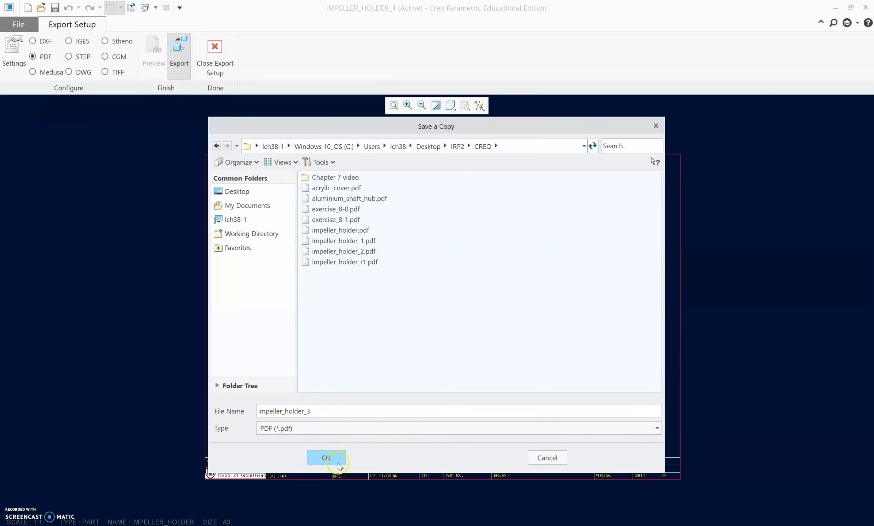
left_click(326, 458)
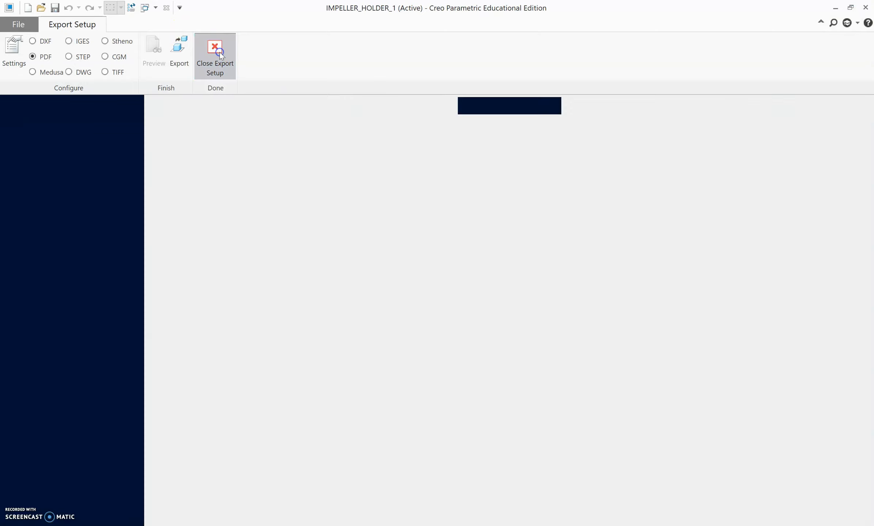
Close Export Setup and show the 'Start practicing' PowerPoint slide with the drawing
left_click(215, 53)
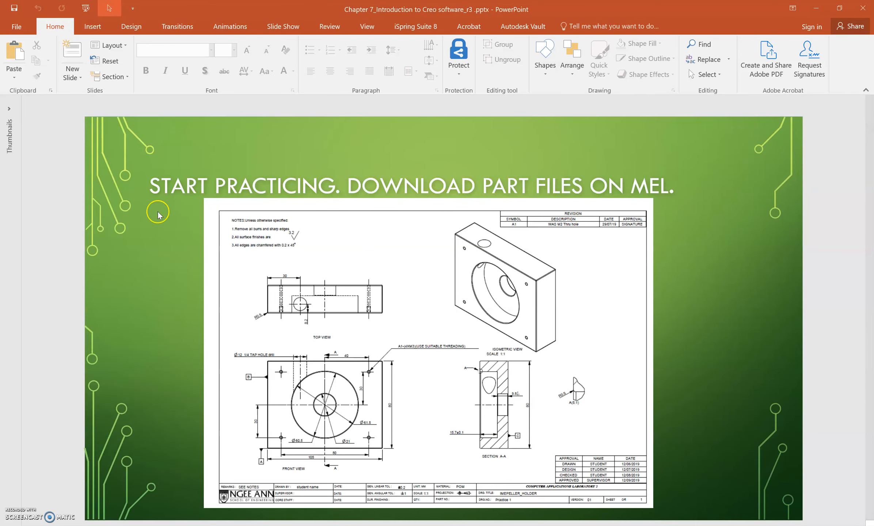
mouse_move(539, 320)
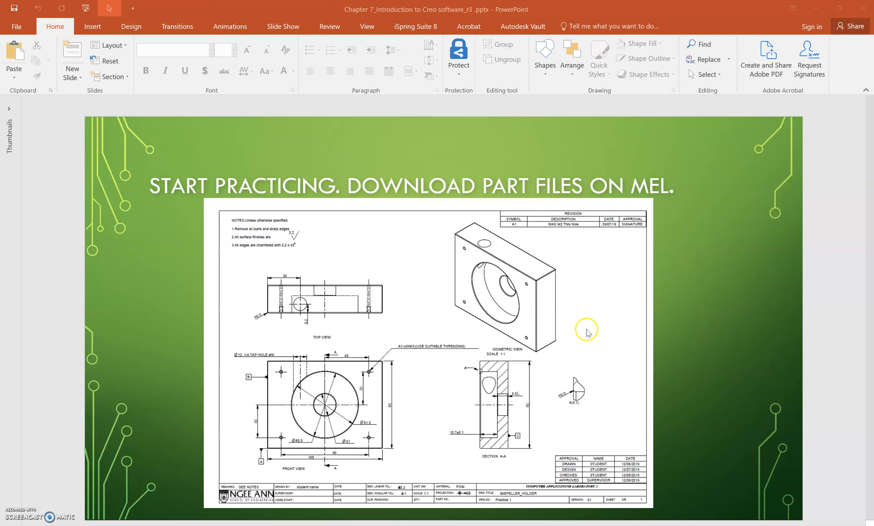
mouse_move(436, 255)
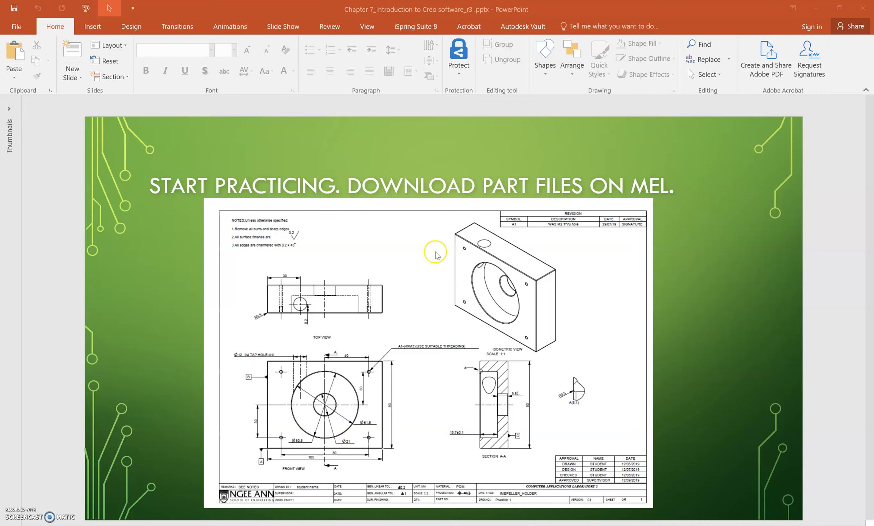
mouse_move(300, 242)
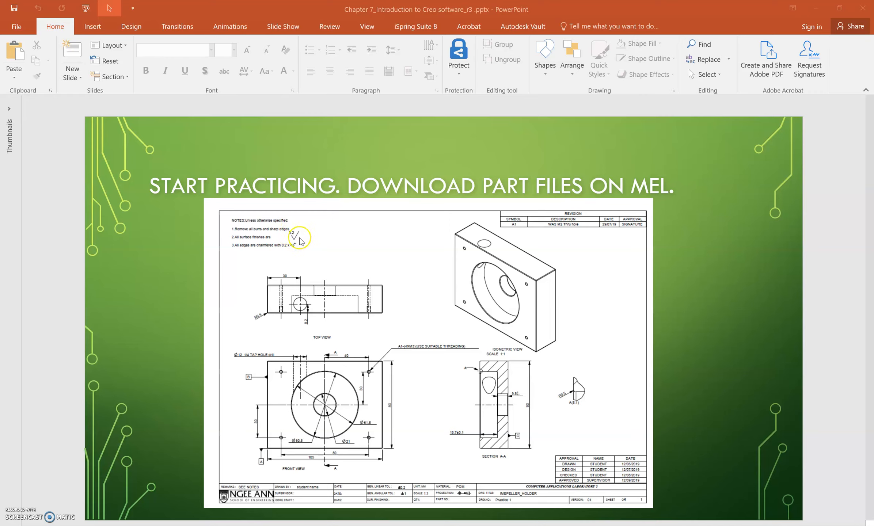
mouse_move(519, 399)
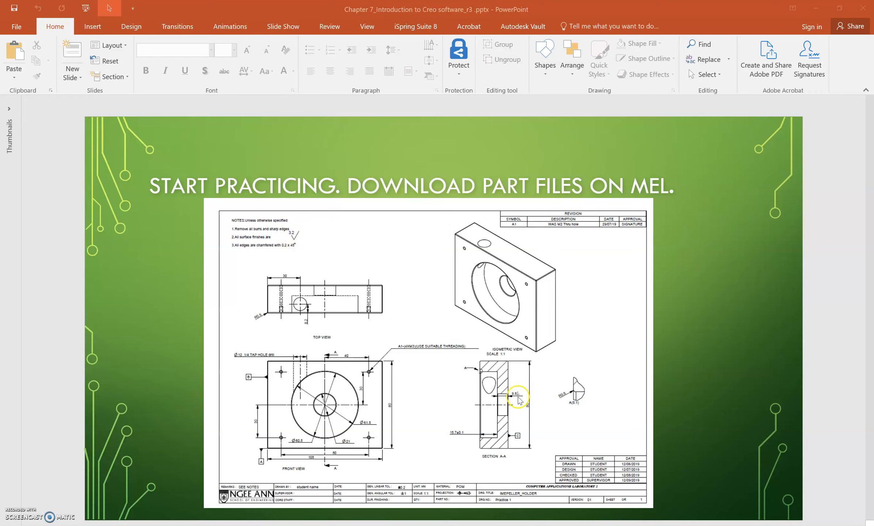
mouse_move(522, 403)
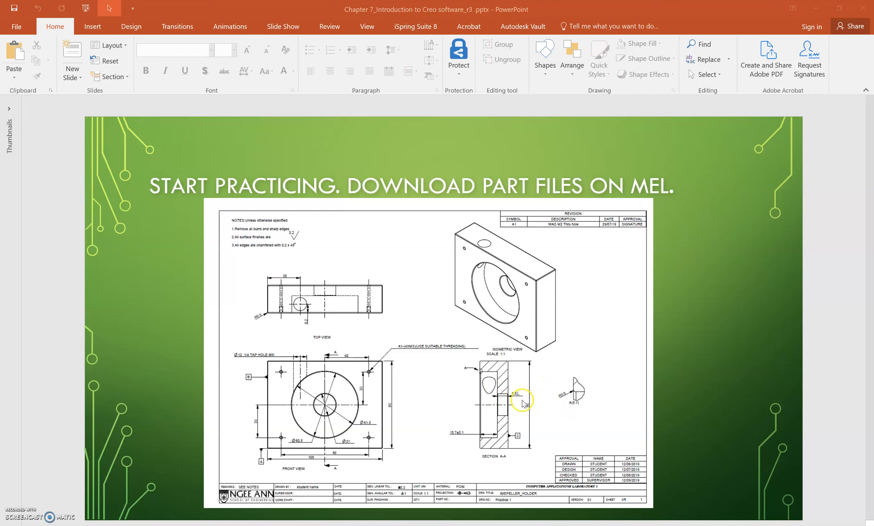